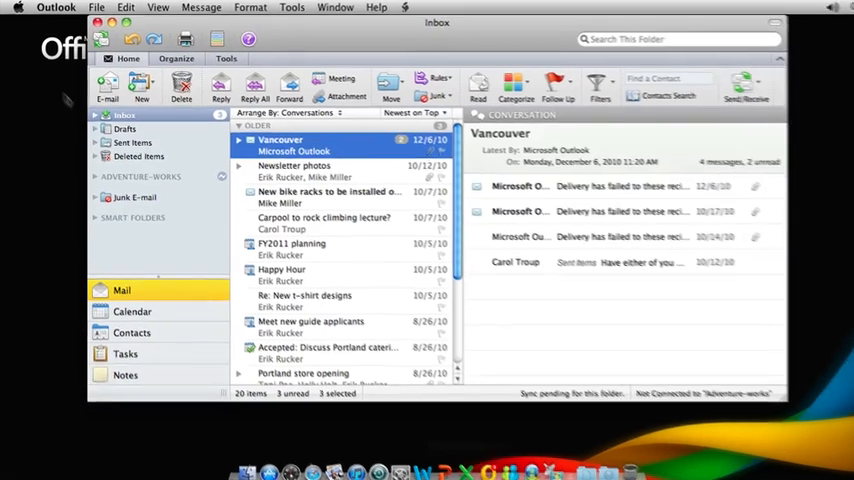
Bring up Outlook's Preferences window from the Outlook menu.
left_click(56, 8)
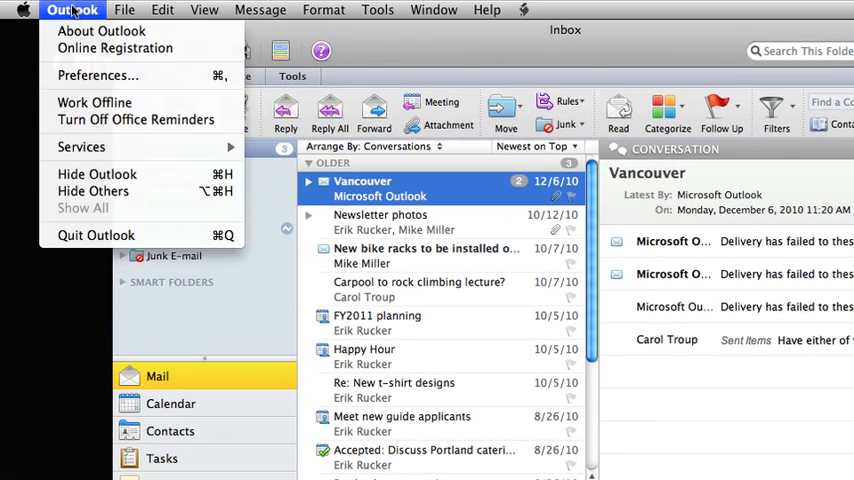
mouse_move(96, 76)
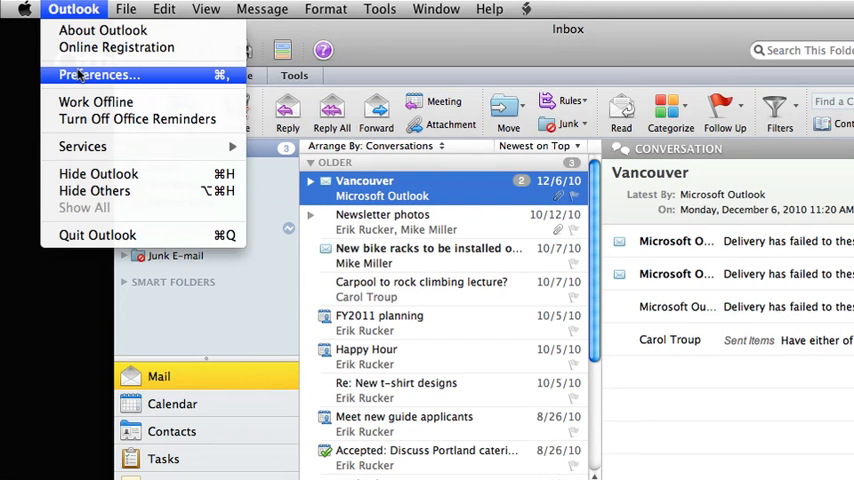
left_click(98, 74)
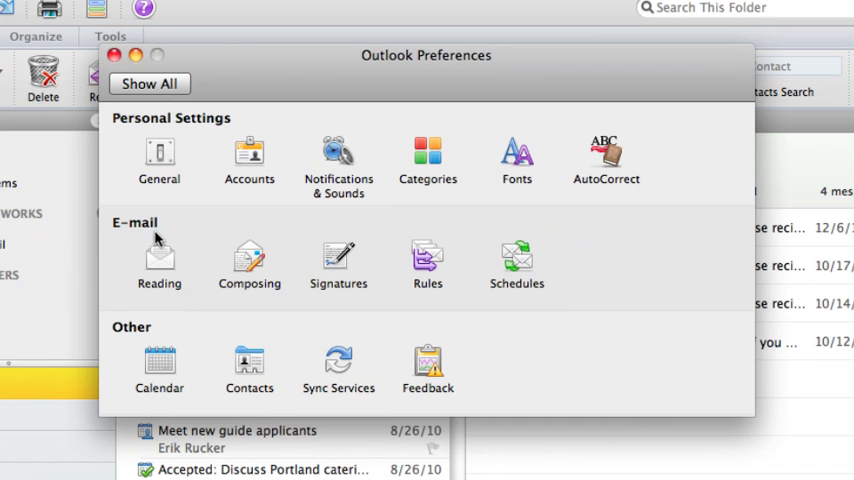
mouse_move(336, 264)
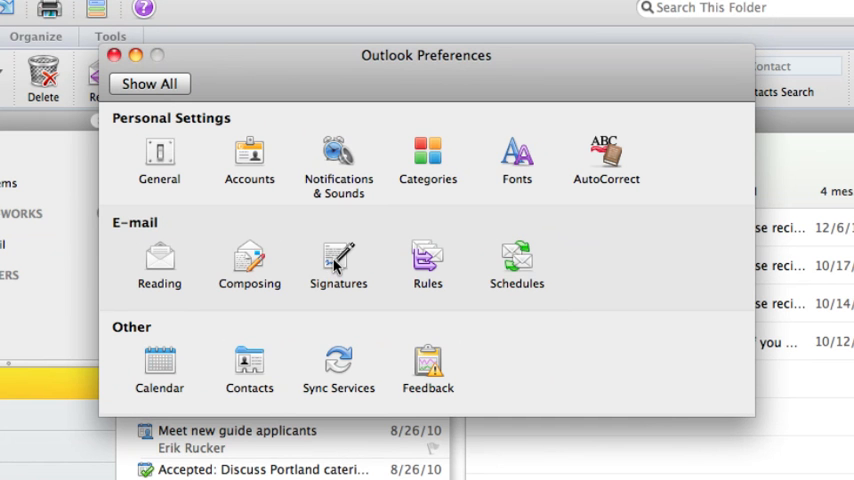
Add a new signature in the Signatures settings and rename it 'Work'.
left_click(338, 264)
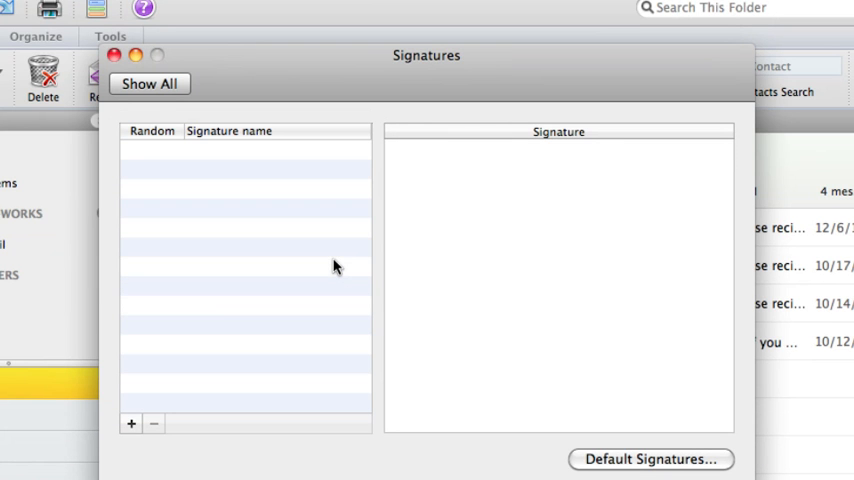
mouse_move(264, 368)
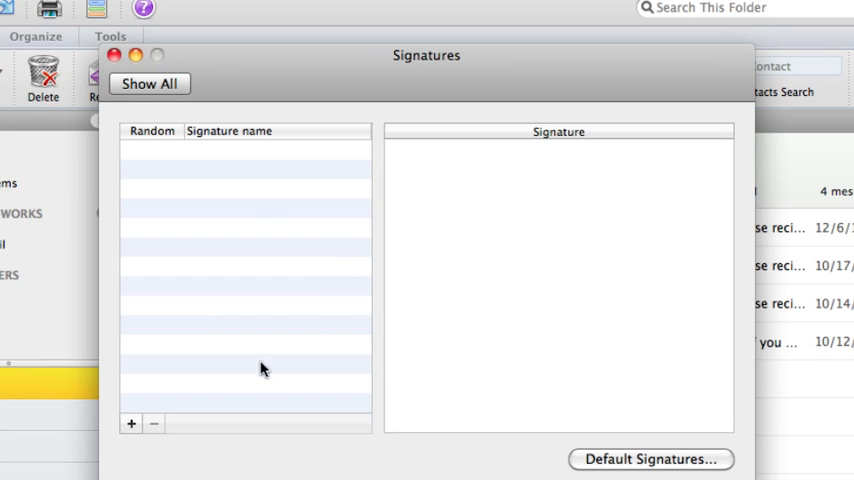
mouse_move(128, 432)
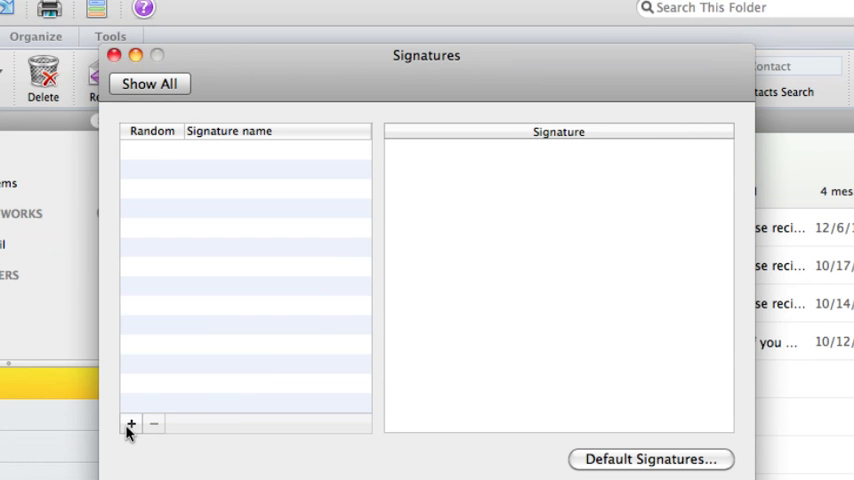
mouse_move(130, 424)
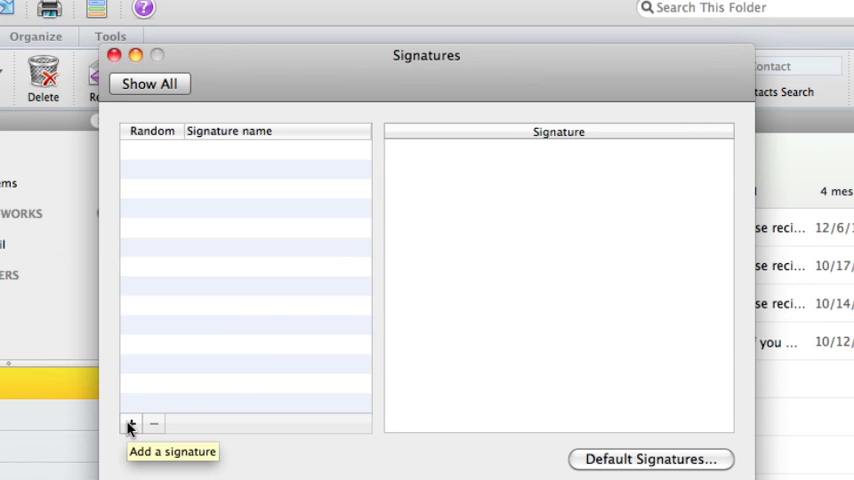
left_click(132, 424)
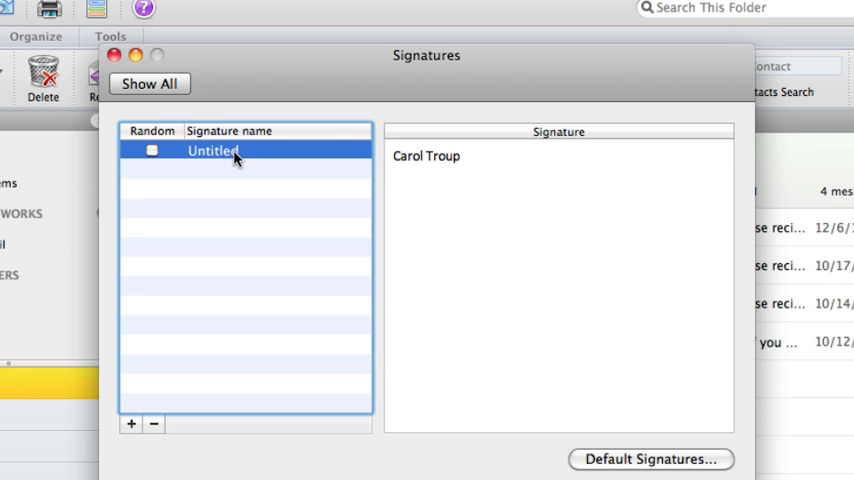
double_click(212, 150)
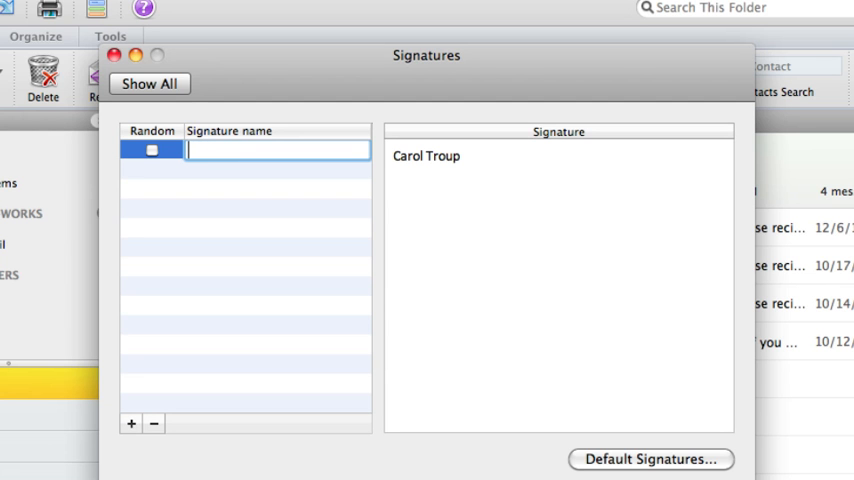
type("Work")
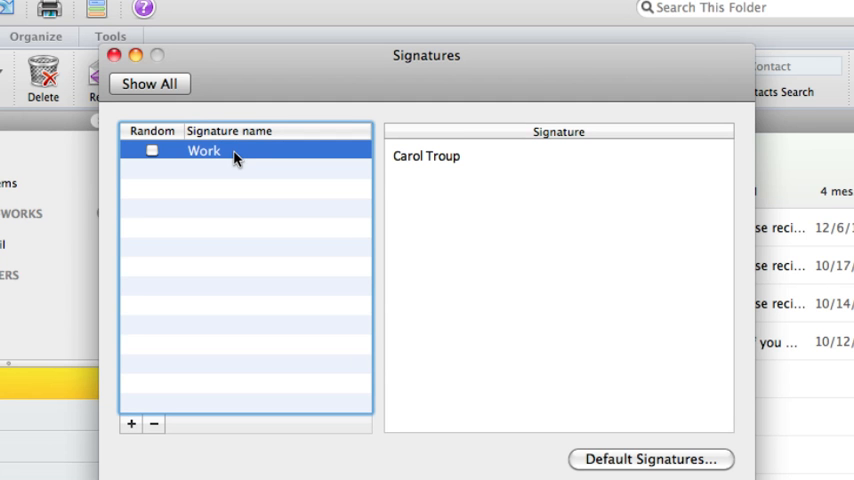
mouse_move(490, 168)
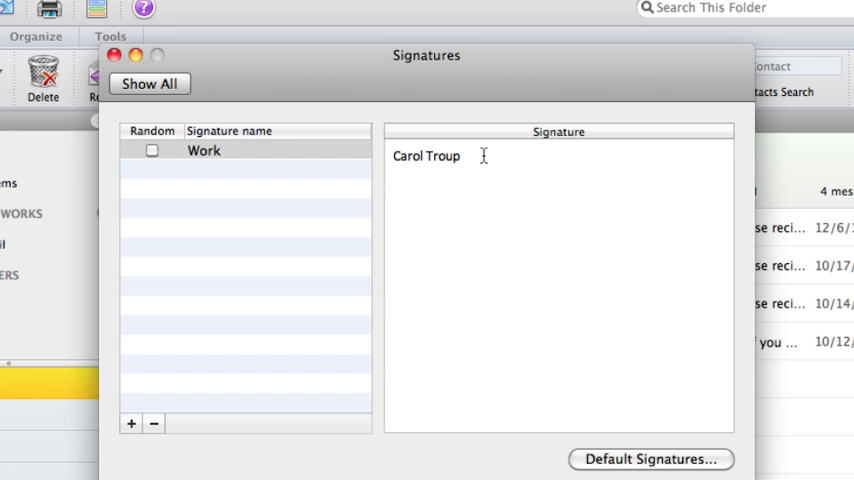
Add 'Adventure Works' on the line below the sender's name.
type("Adventure Wo")
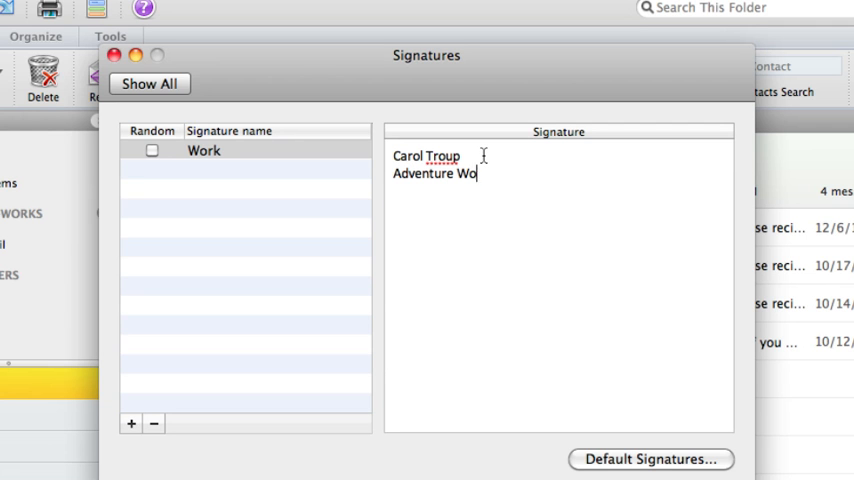
type("rks")
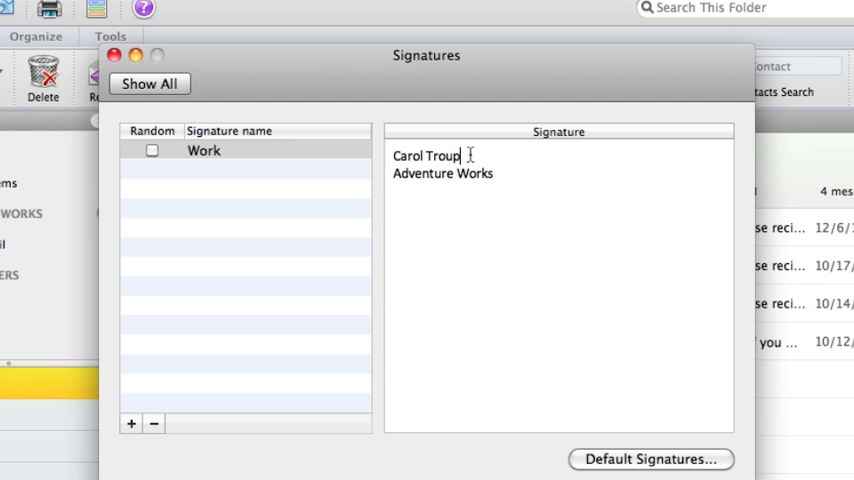
double_click(424, 156)
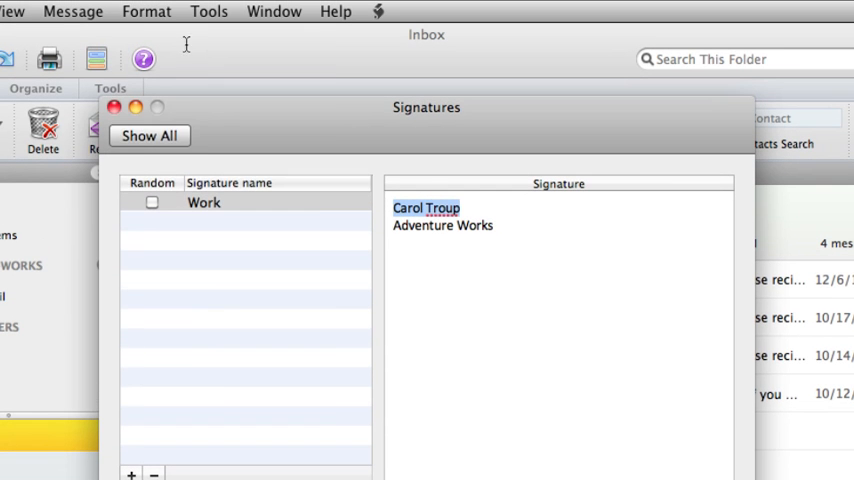
left_click(146, 12)
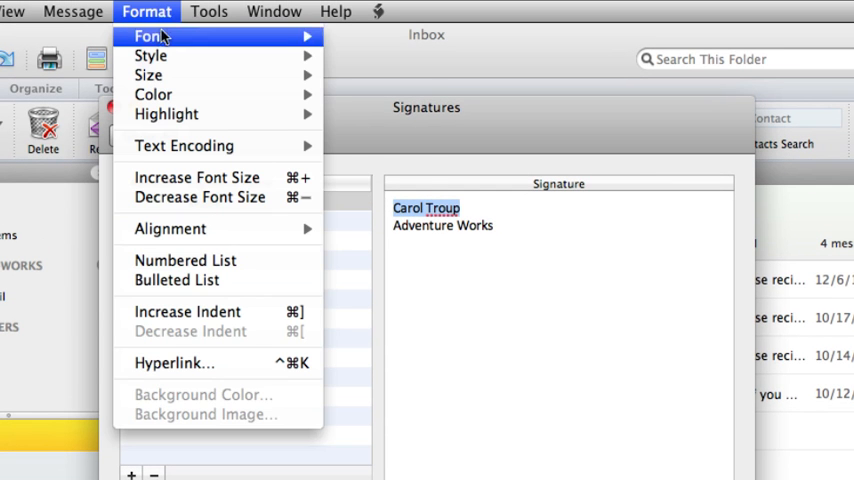
left_click(148, 36)
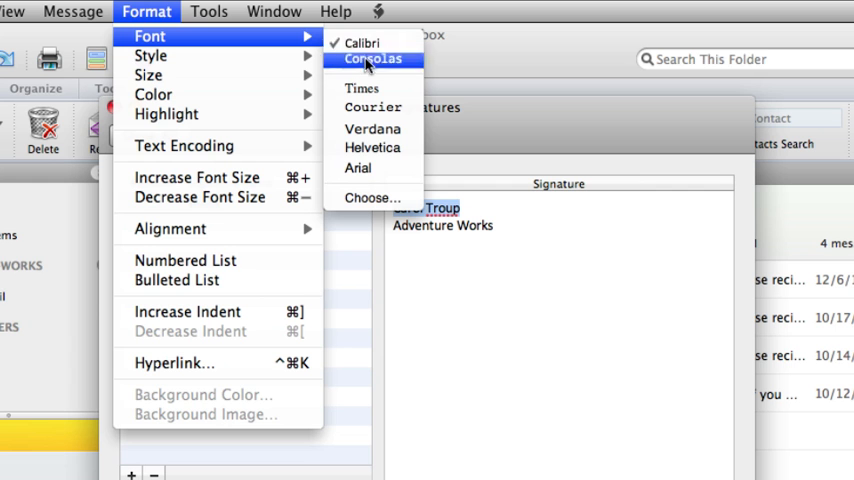
mouse_move(372, 196)
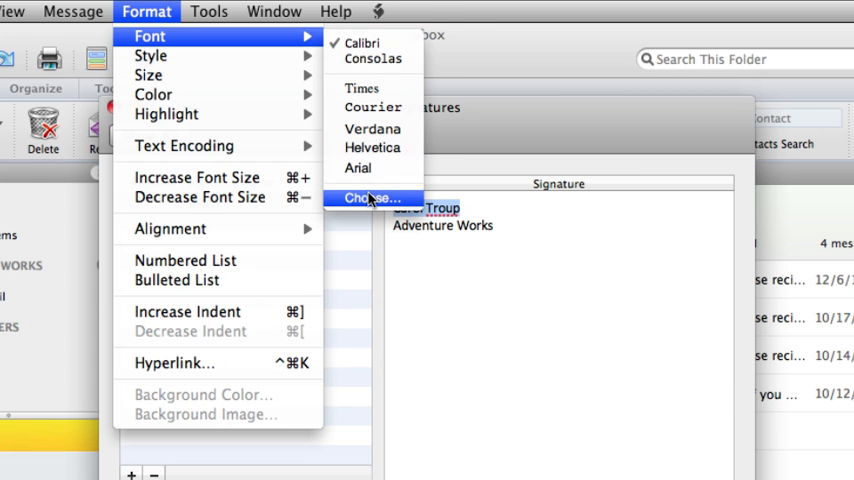
left_click(372, 198)
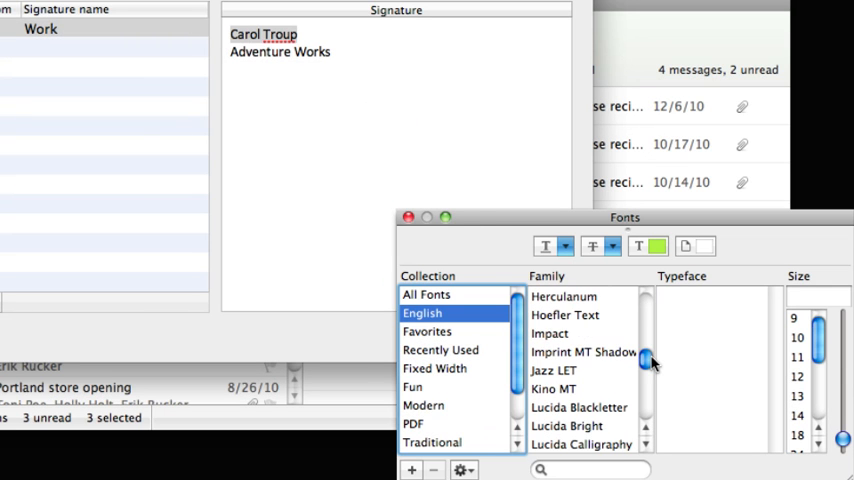
scroll("down", 3)
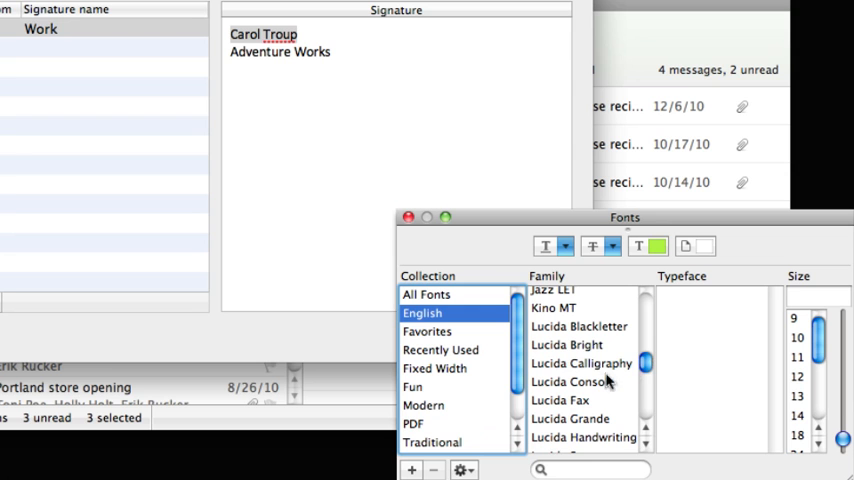
left_click(580, 364)
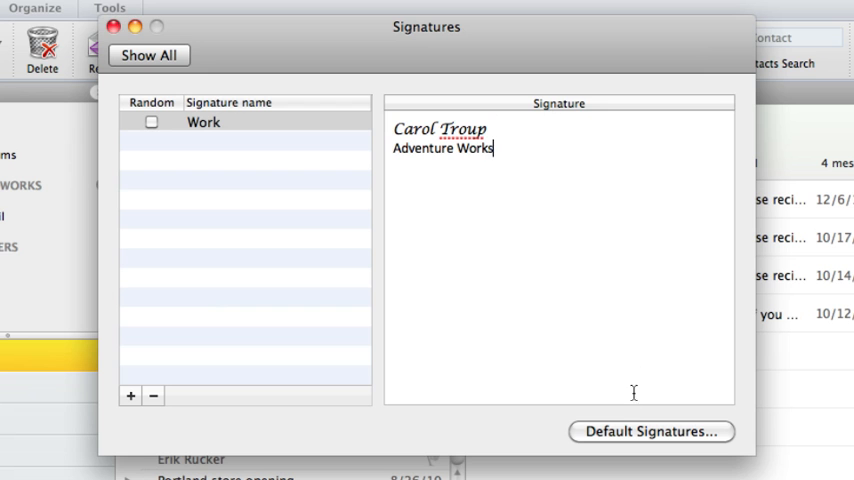
mouse_move(652, 432)
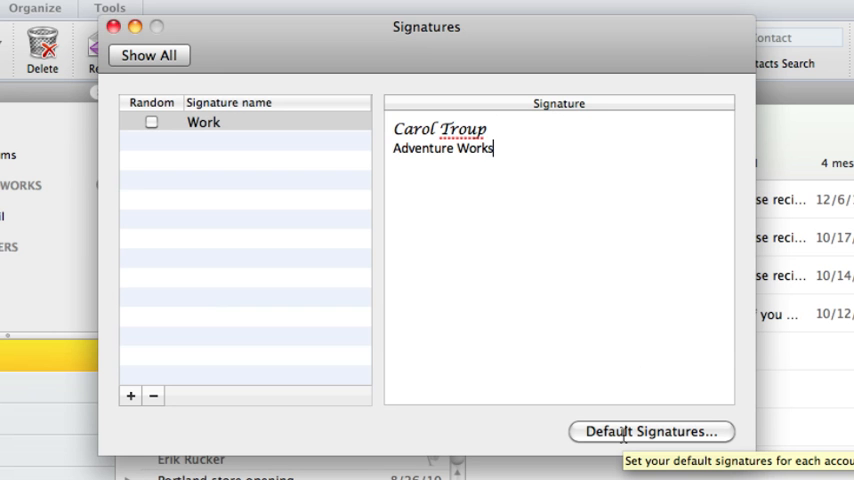
Make Work the Adventure-works account's default signature and close the signature settings.
left_click(650, 432)
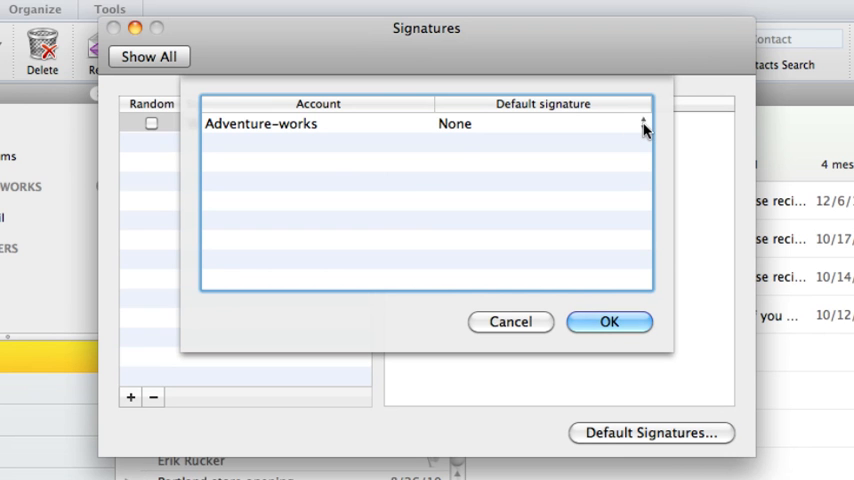
left_click(540, 122)
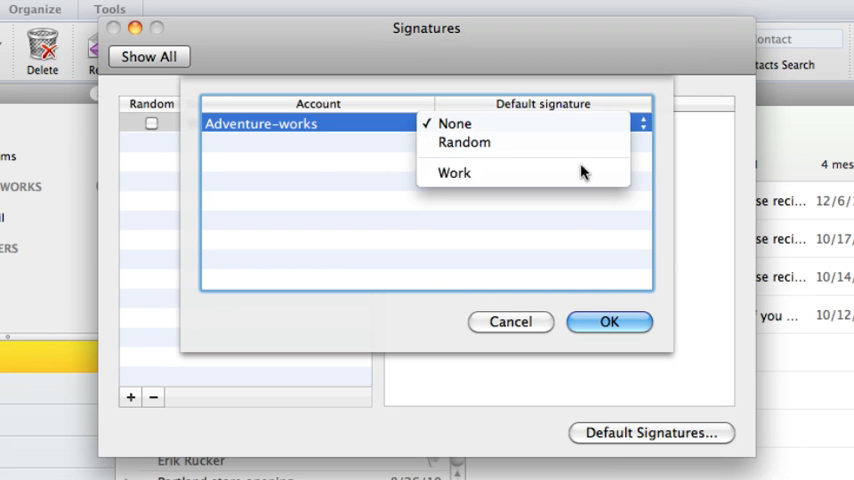
left_click(454, 172)
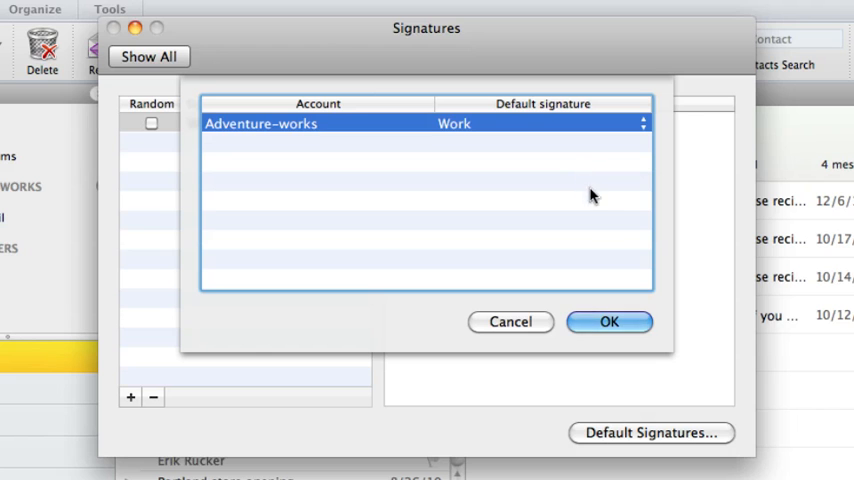
left_click(608, 320)
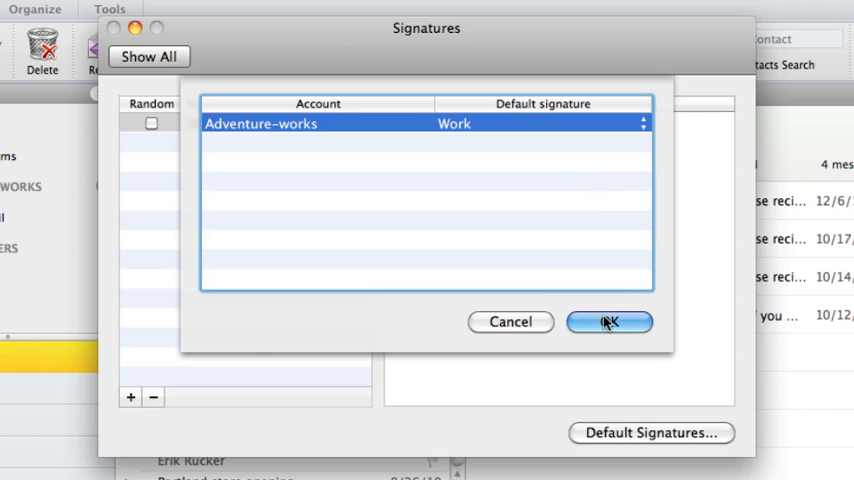
left_click(608, 320)
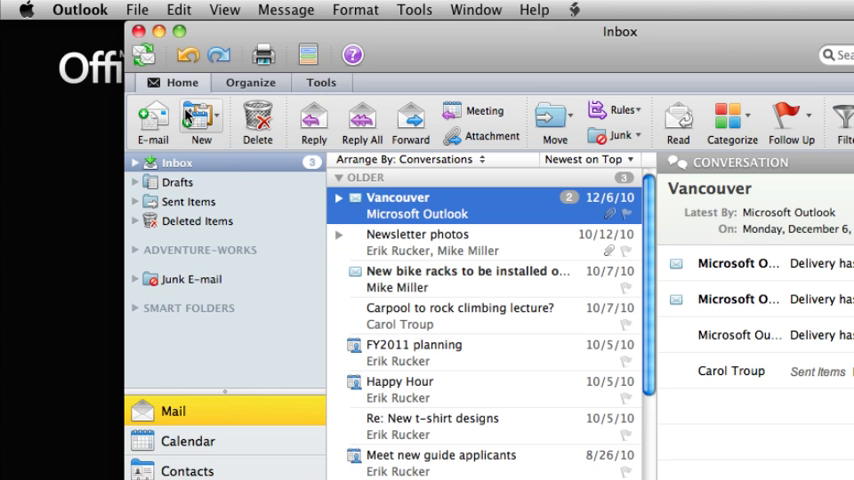
Return to Outlook's Preferences and reopen the Signatures settings.
left_click(152, 122)
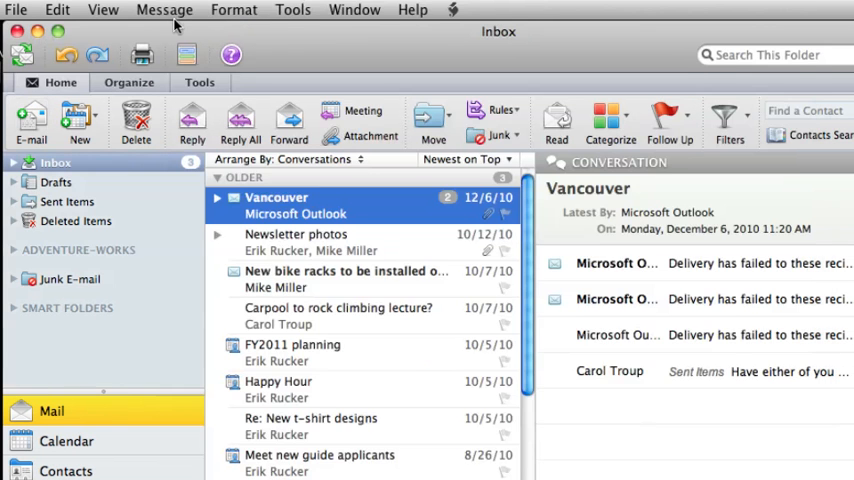
left_click(80, 10)
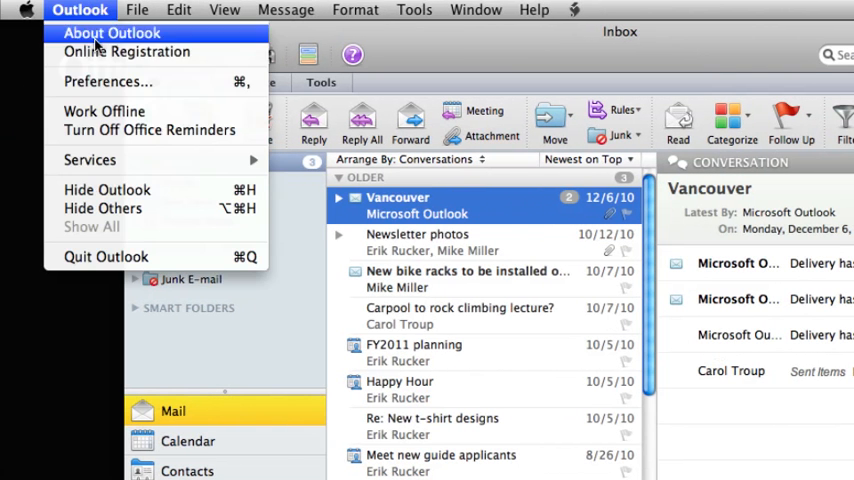
left_click(108, 80)
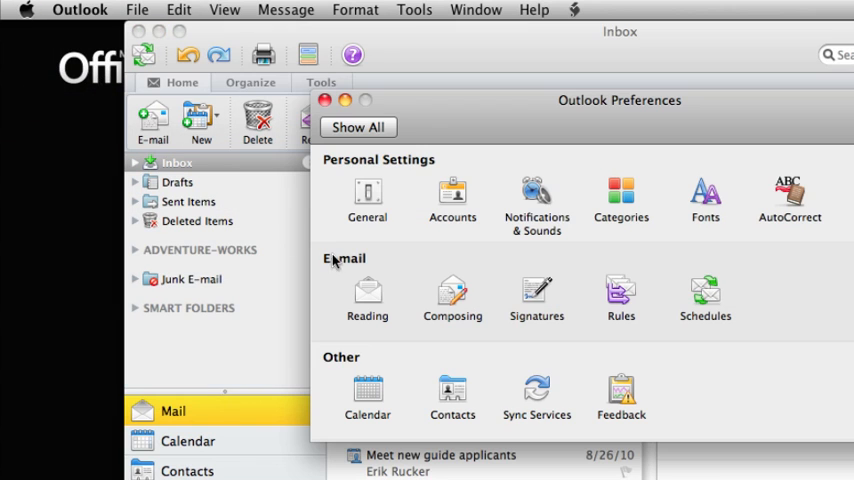
left_click(536, 296)
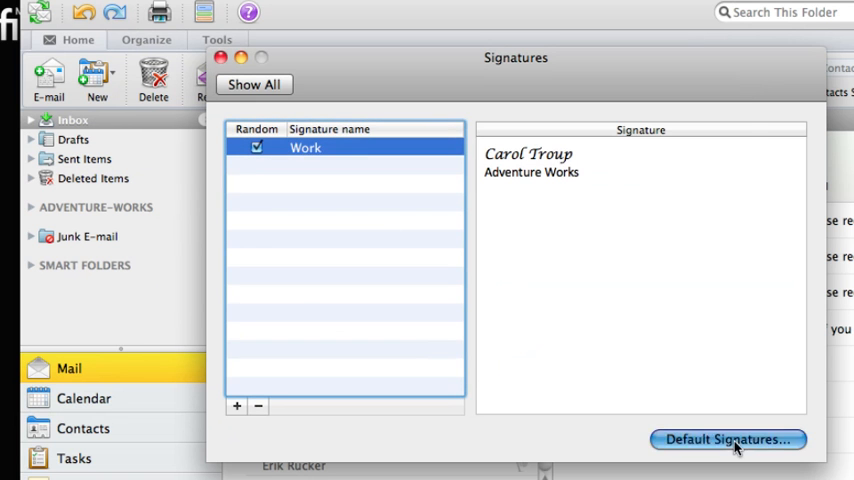
Revisit the Adventure-works default signature choice and close the signature settings.
left_click(728, 440)
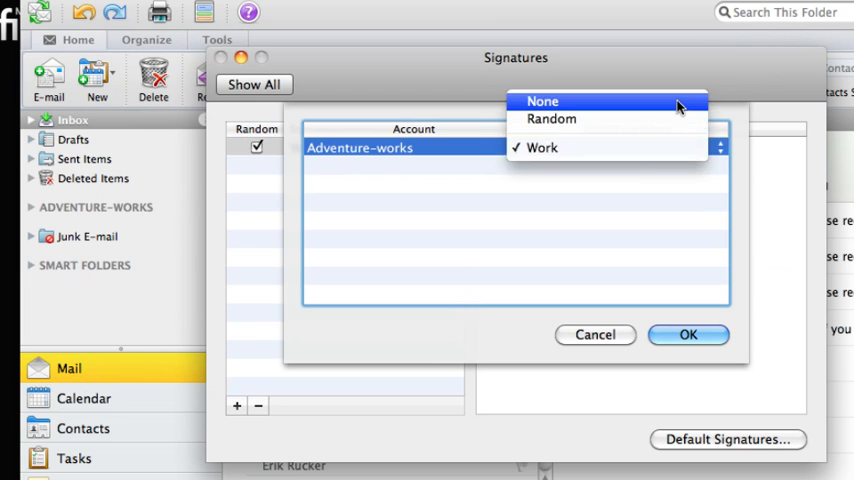
left_click(544, 100)
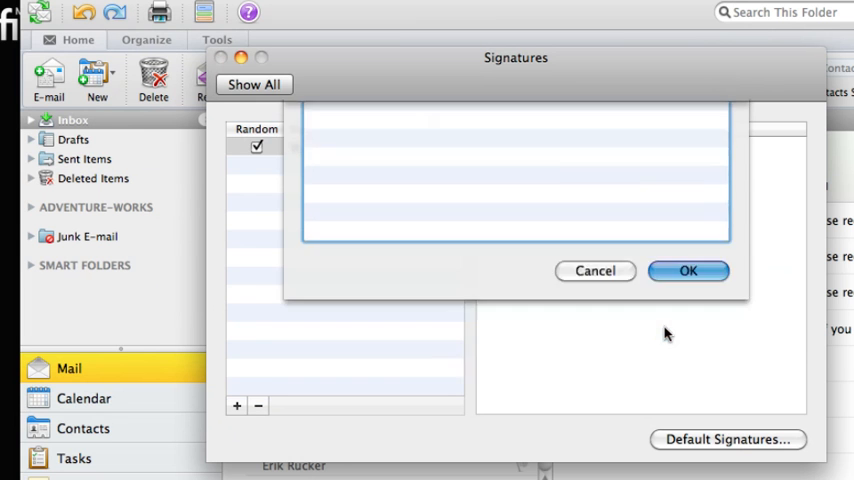
left_click(688, 270)
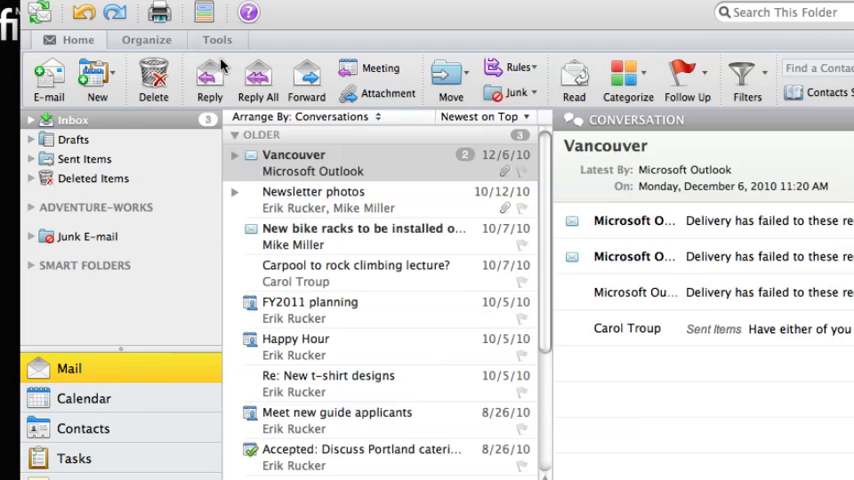
Start a new e-mail and insert the Work signature from the Signatures button.
left_click(48, 80)
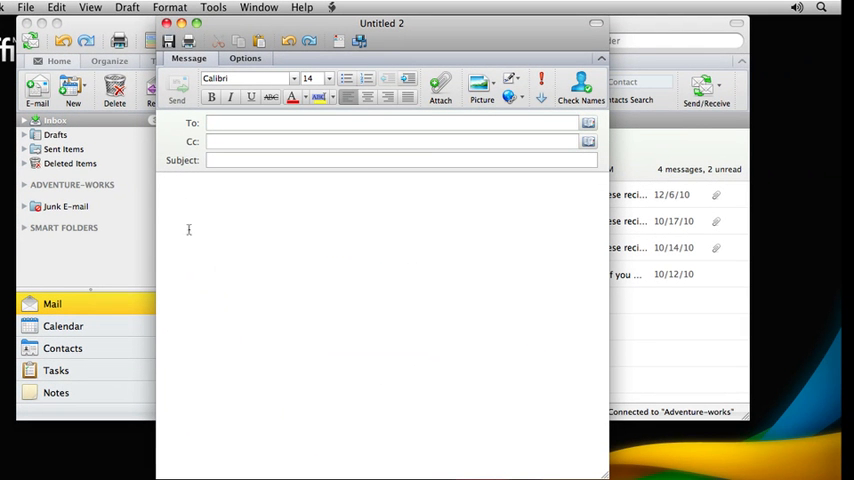
mouse_move(524, 182)
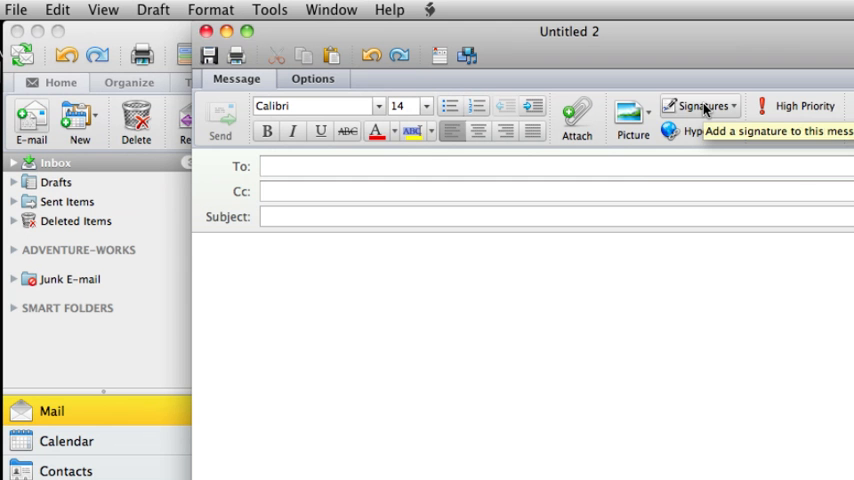
left_click(700, 104)
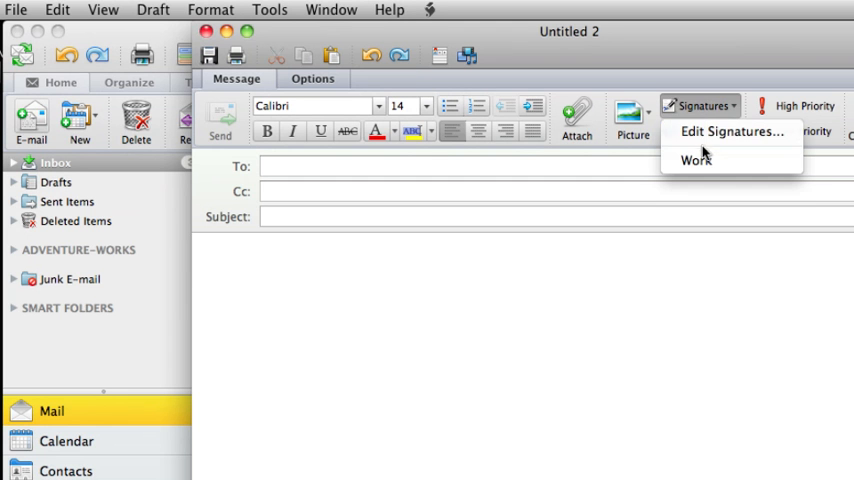
left_click(696, 160)
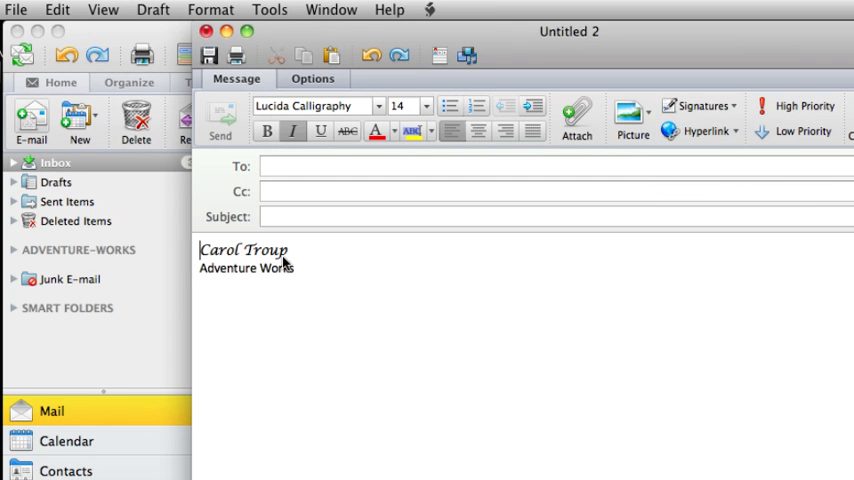